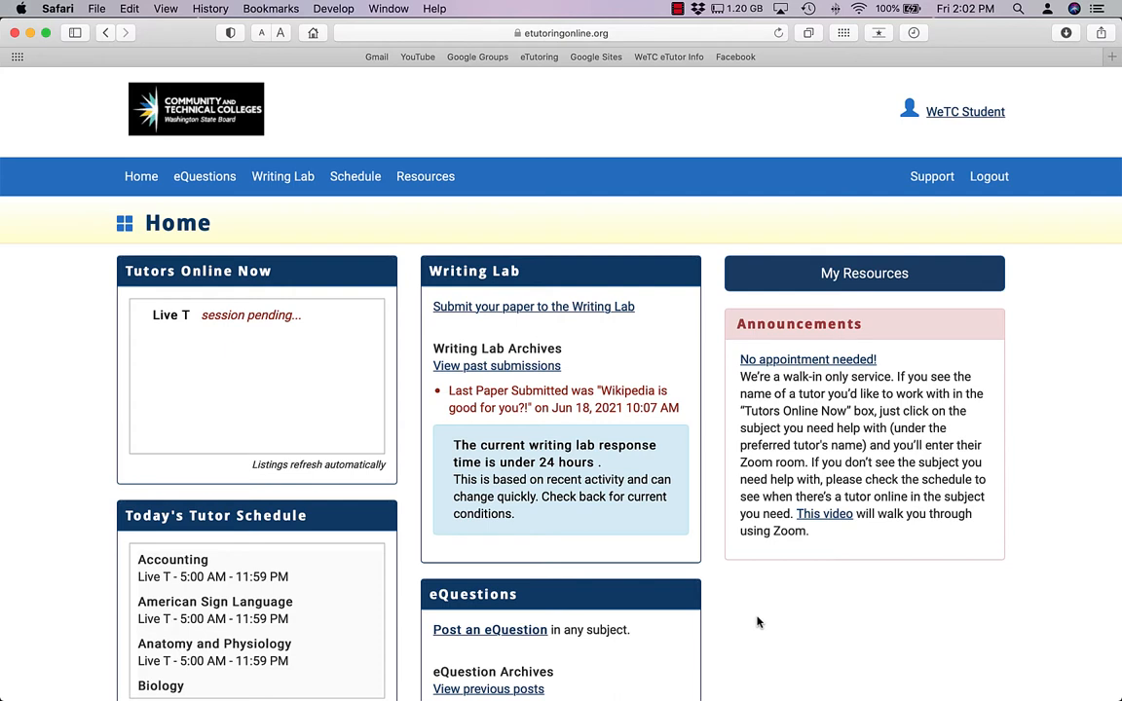
mouse_move(779, 619)
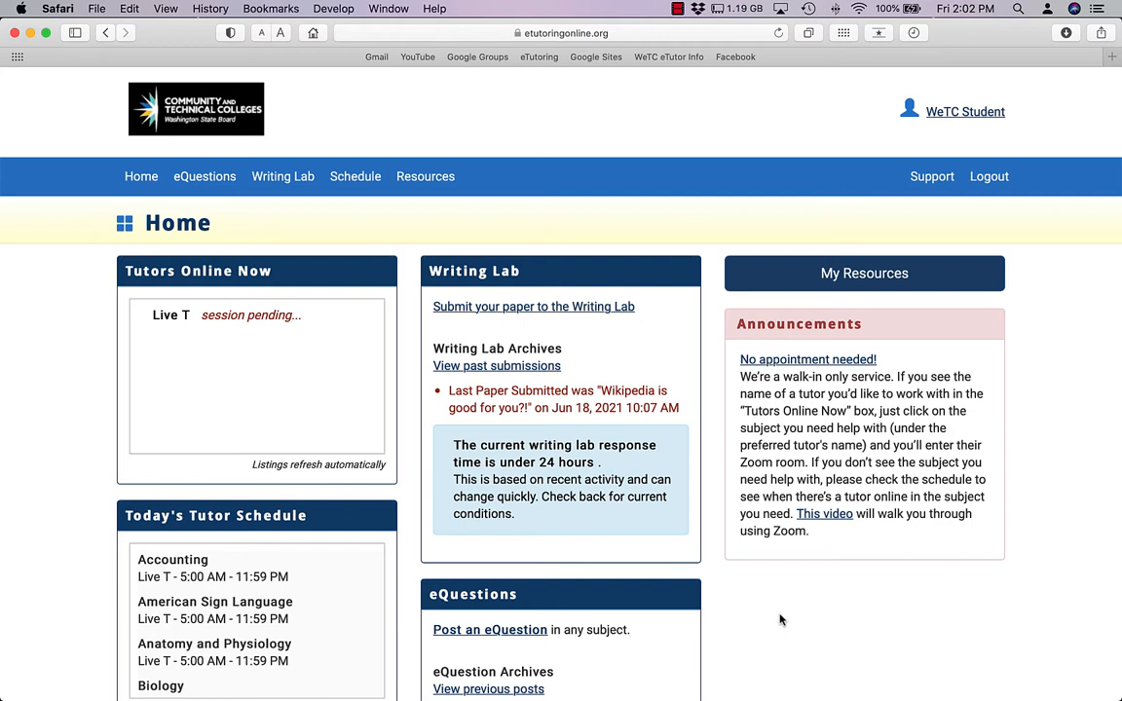
mouse_move(872, 238)
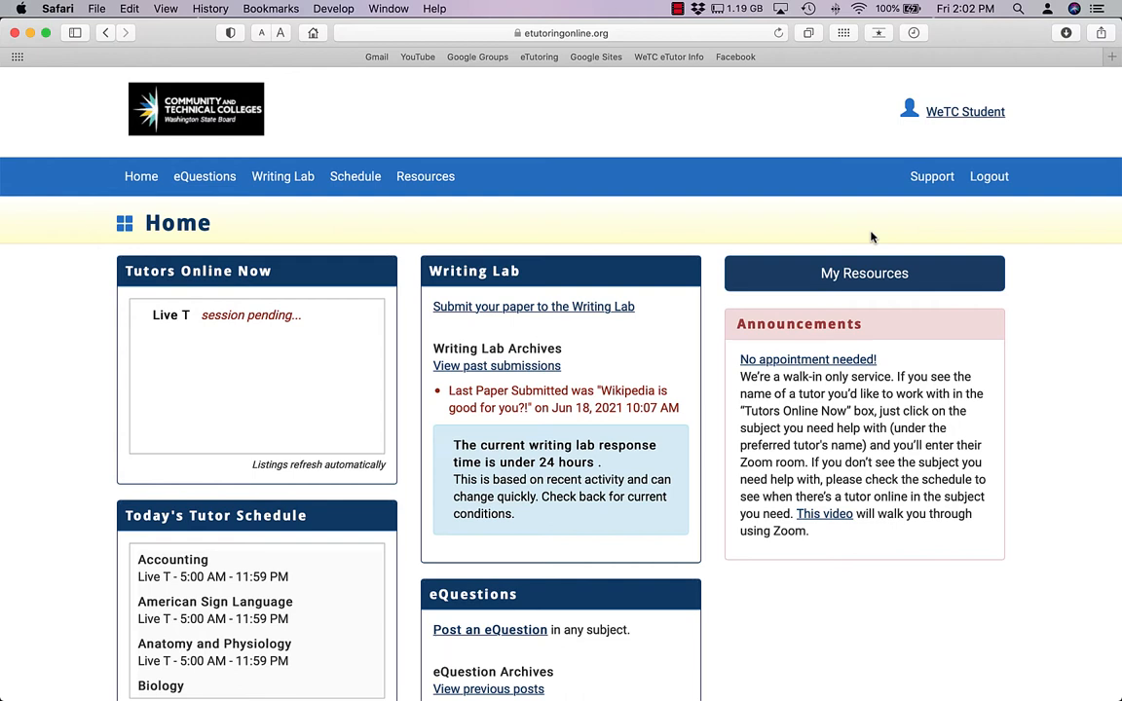
mouse_move(542, 245)
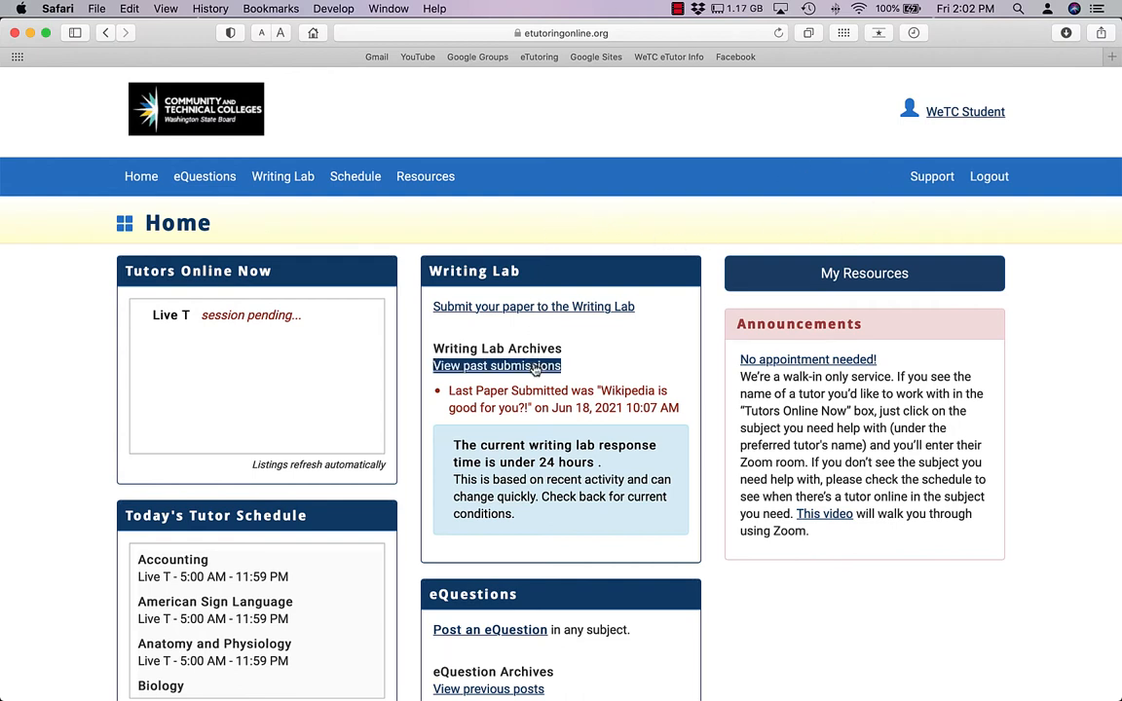
Step: View past submissions and scroll the Writing Submissions table to 'Wikipedia is good for you?!'
left_click(497, 366)
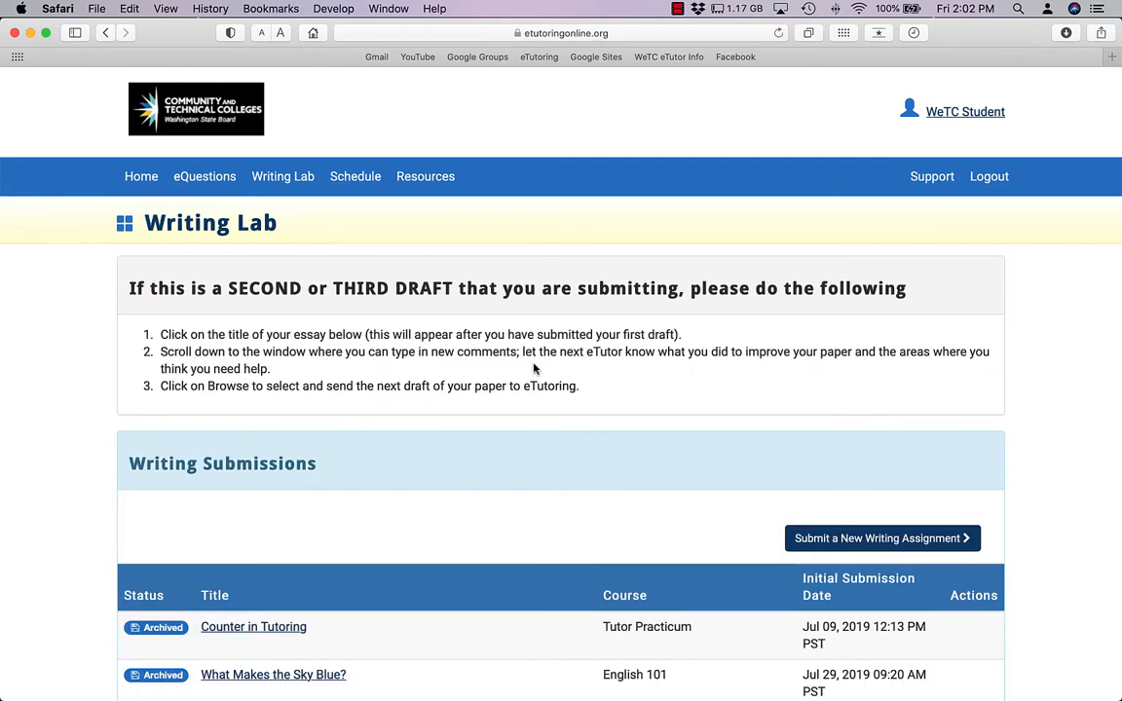
scroll("down", 3)
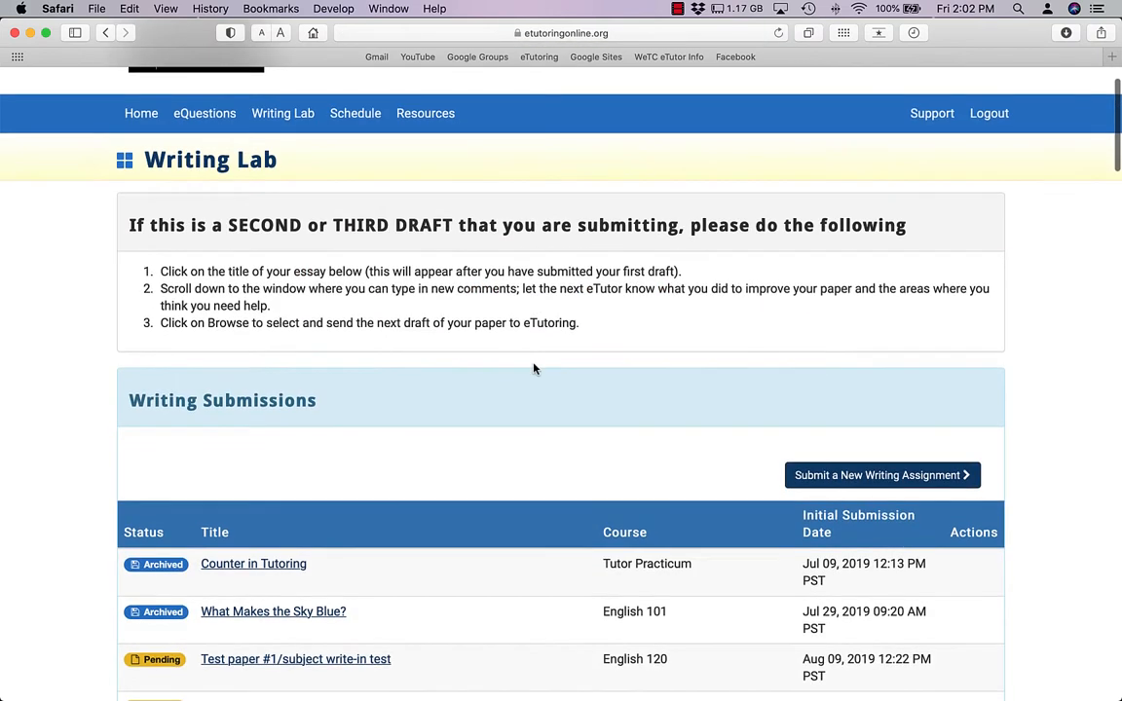
scroll("down", 3)
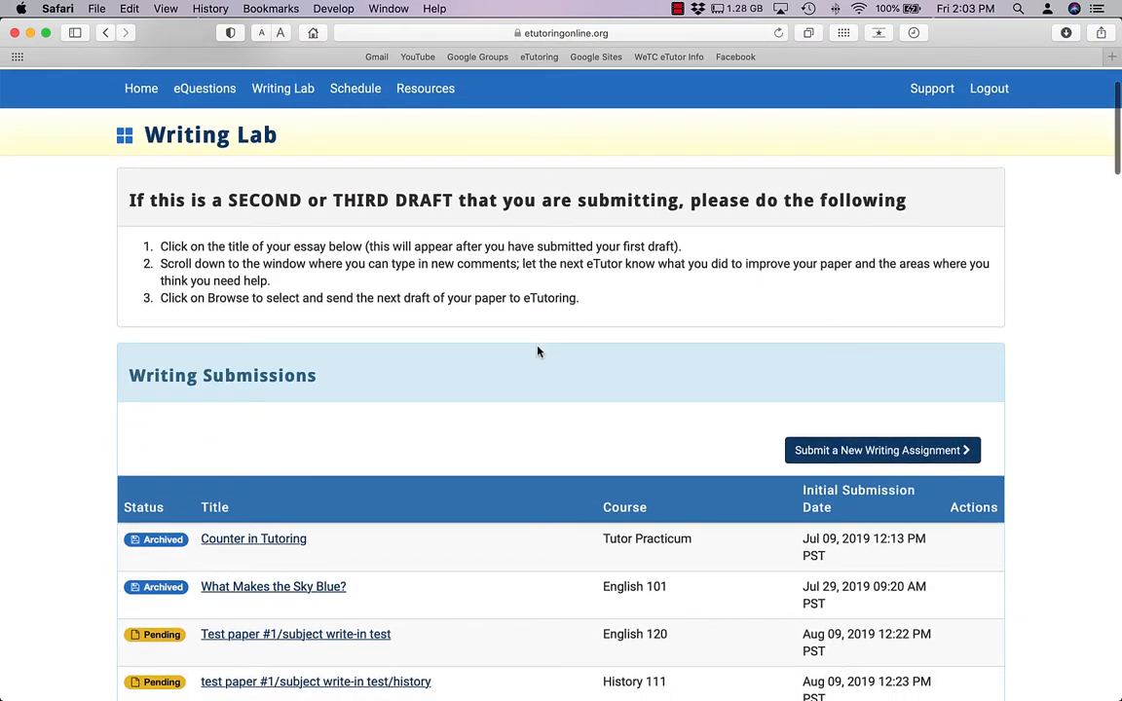
scroll("down", 3)
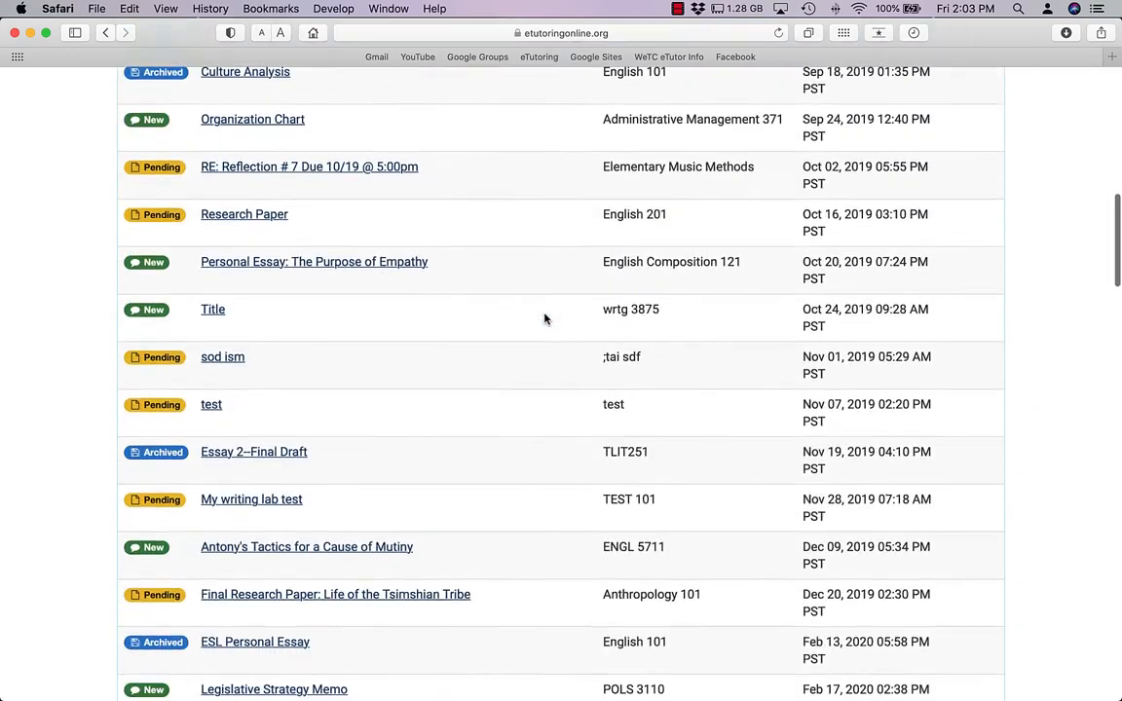
scroll("down", 3)
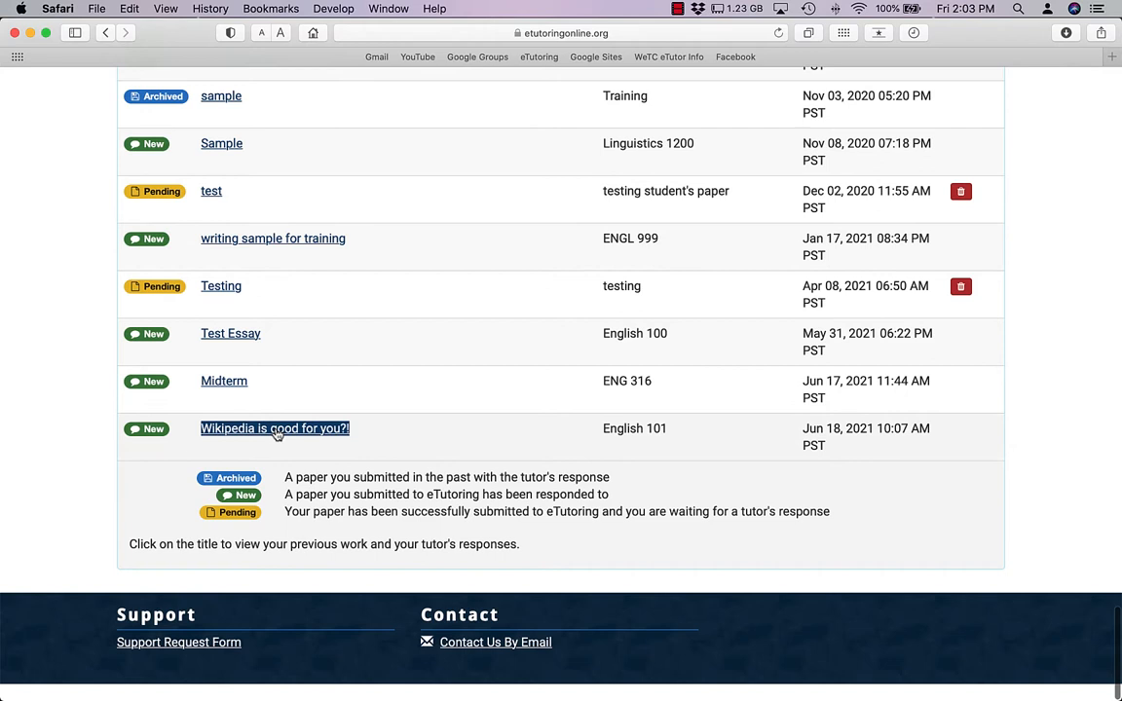
mouse_move(296, 433)
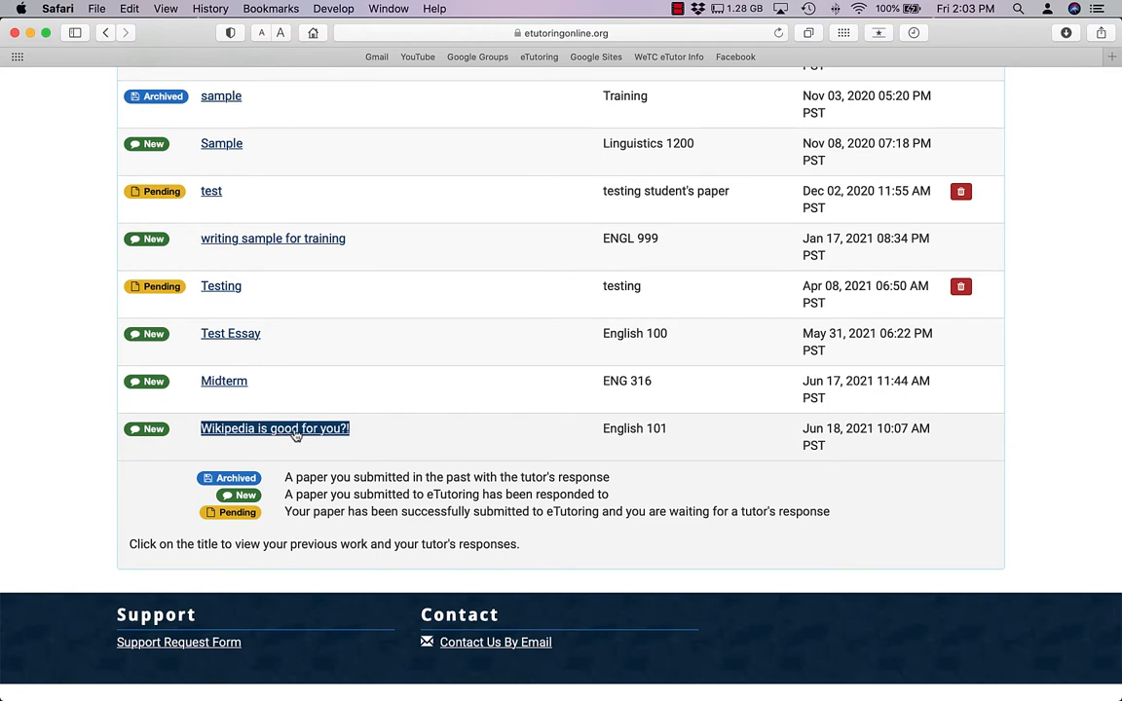
Step: Open the 'Wikipedia is good for you?!' details down to the eTutor response with 1WikipediaResponse.docx
left_click(274, 428)
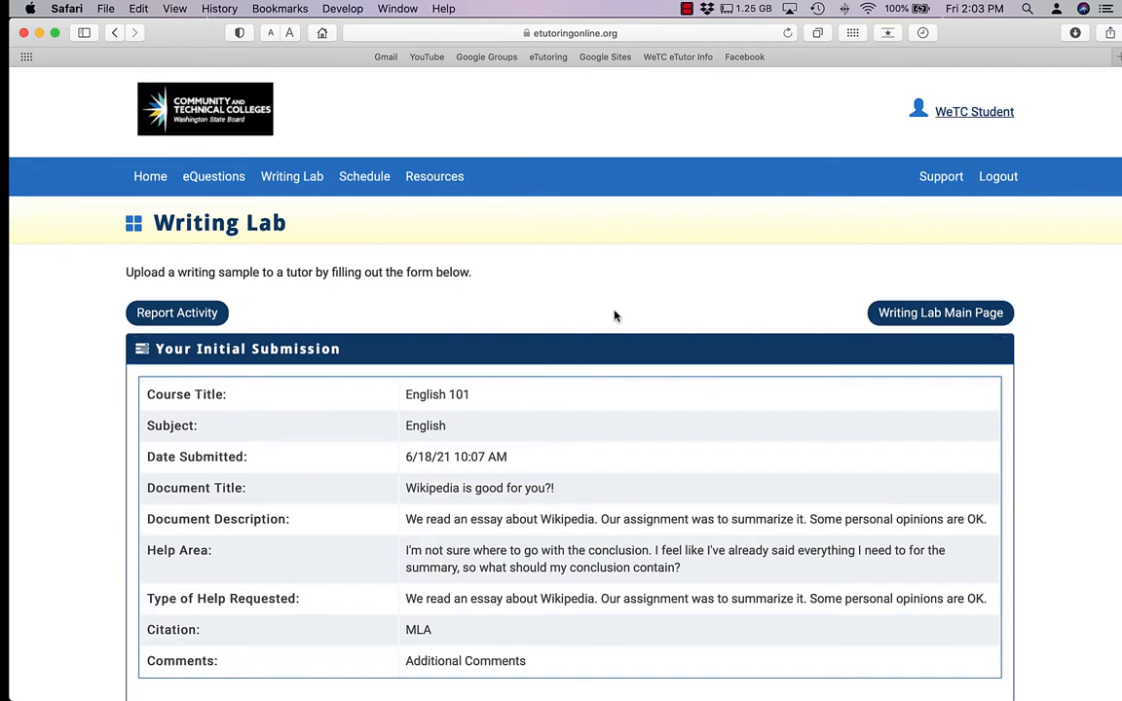
scroll("down", 3)
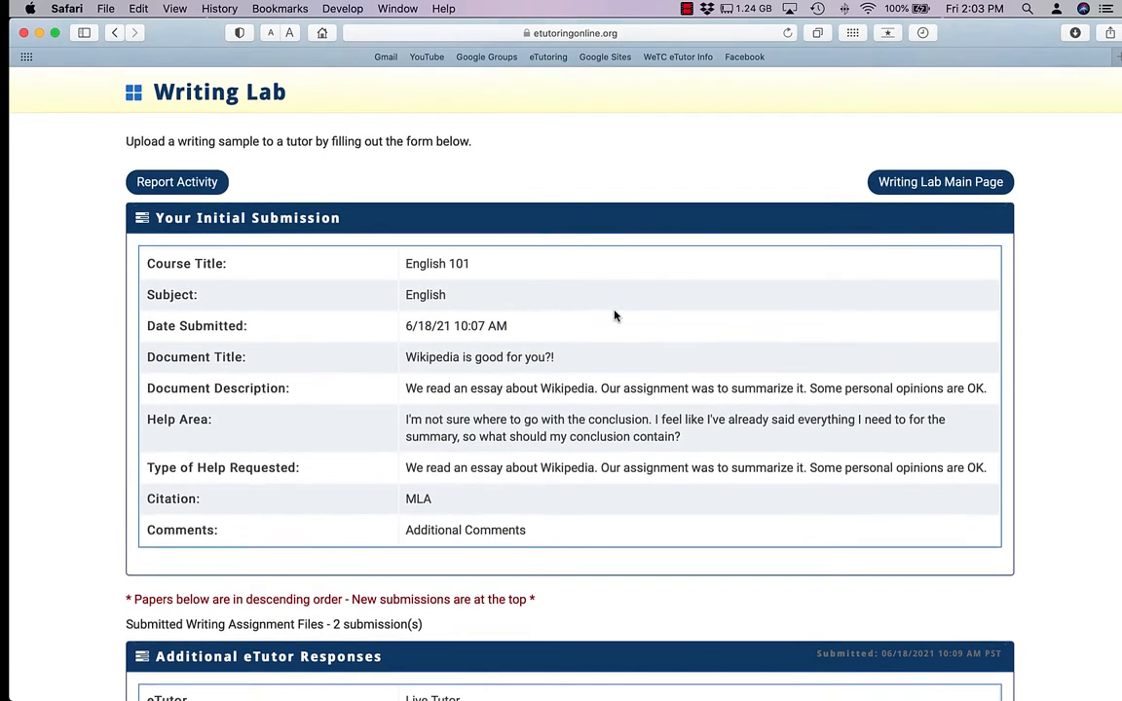
scroll("down", 3)
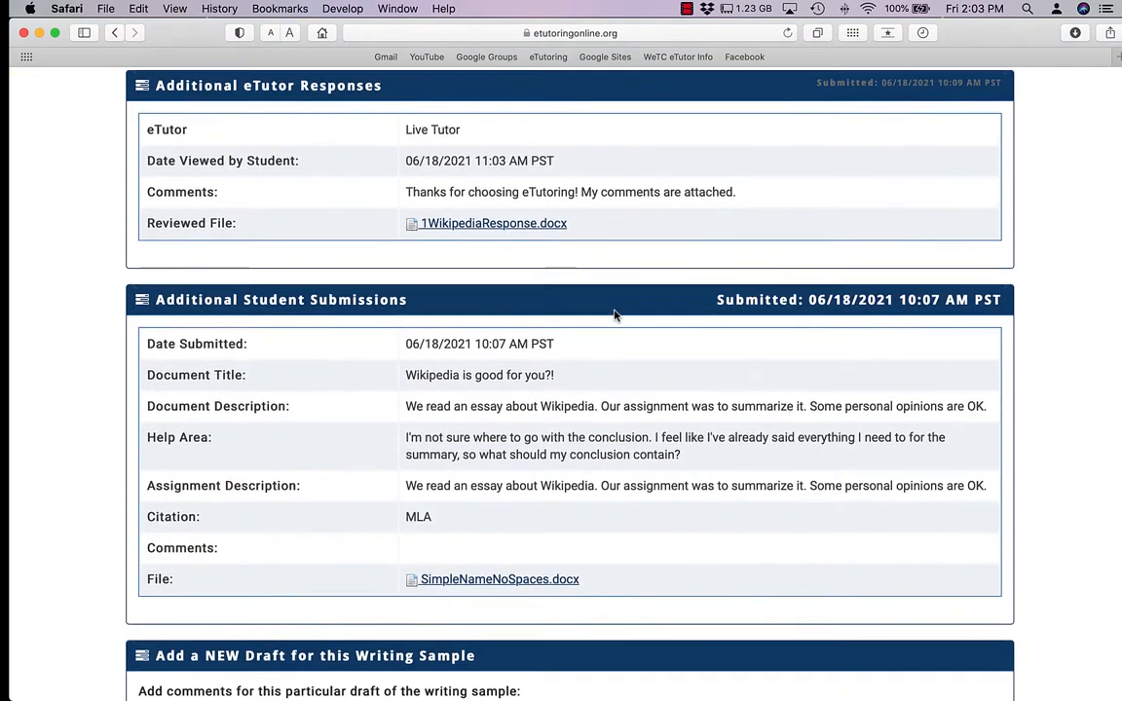
scroll("down", 3)
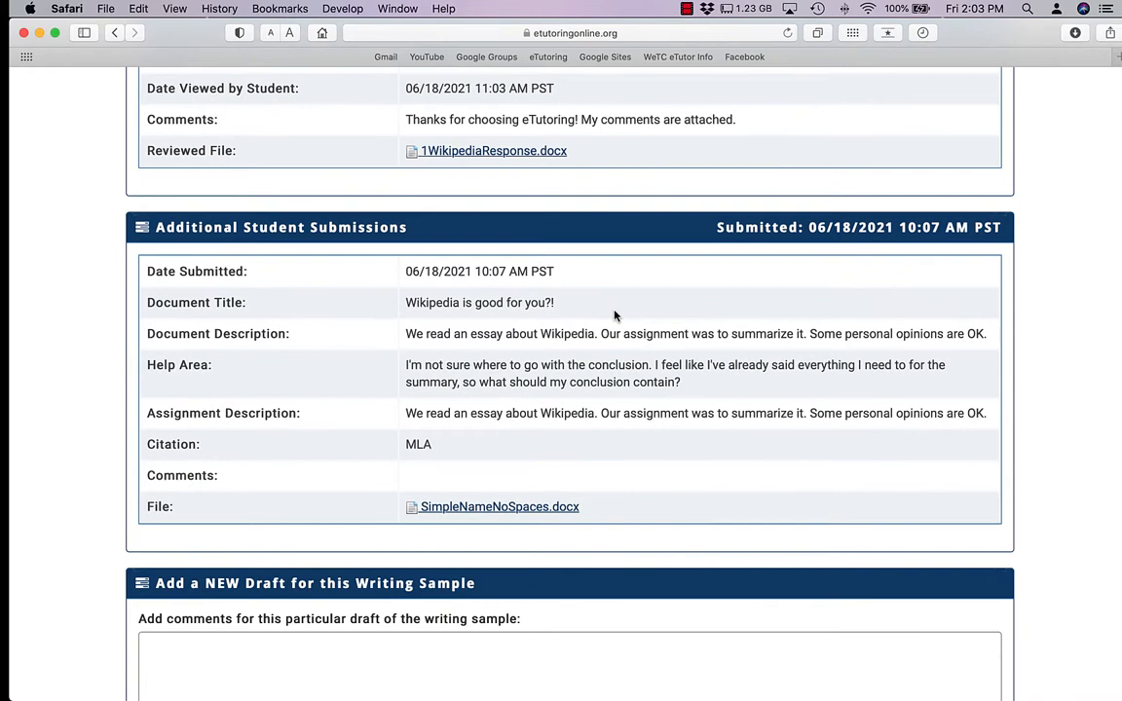
scroll("up", 3)
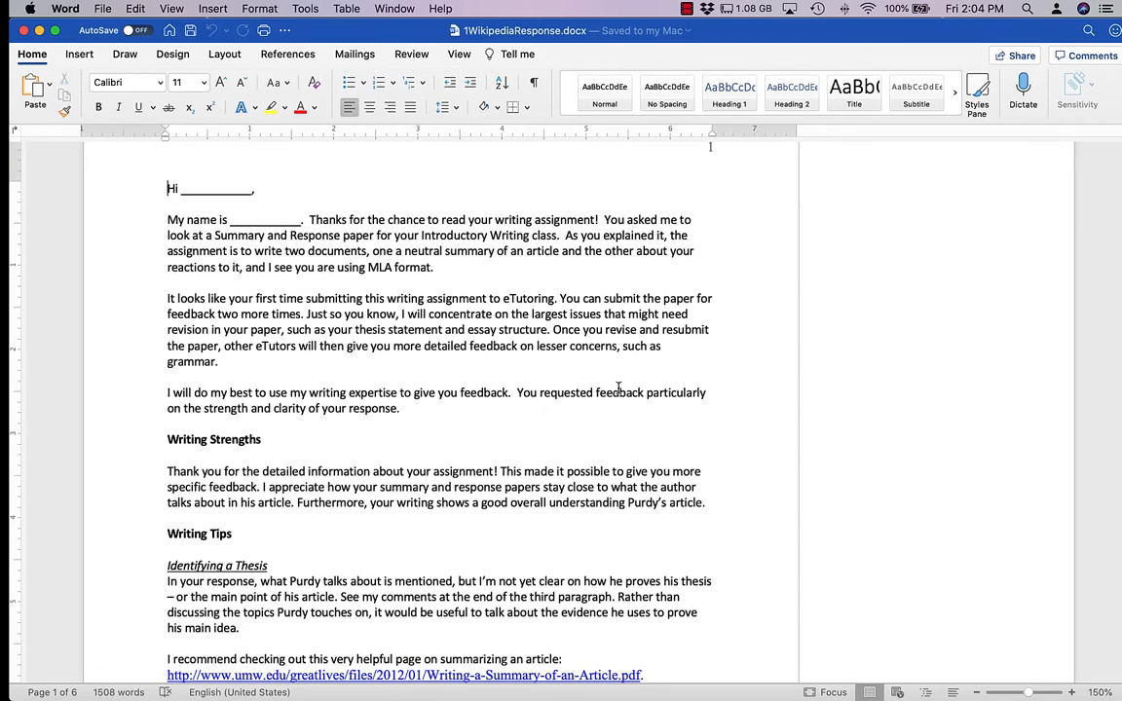
Step: Read through the tutor's feedback letter on writing strengths, tips and quotes
scroll("down", 3)
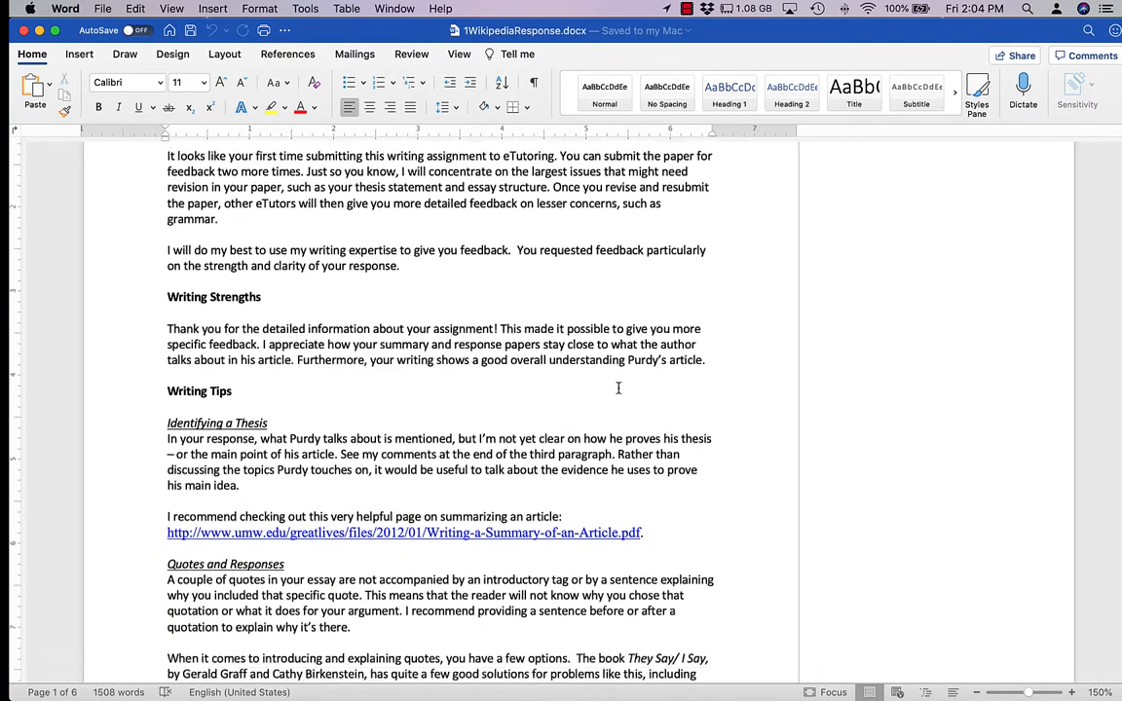
scroll("down", 3)
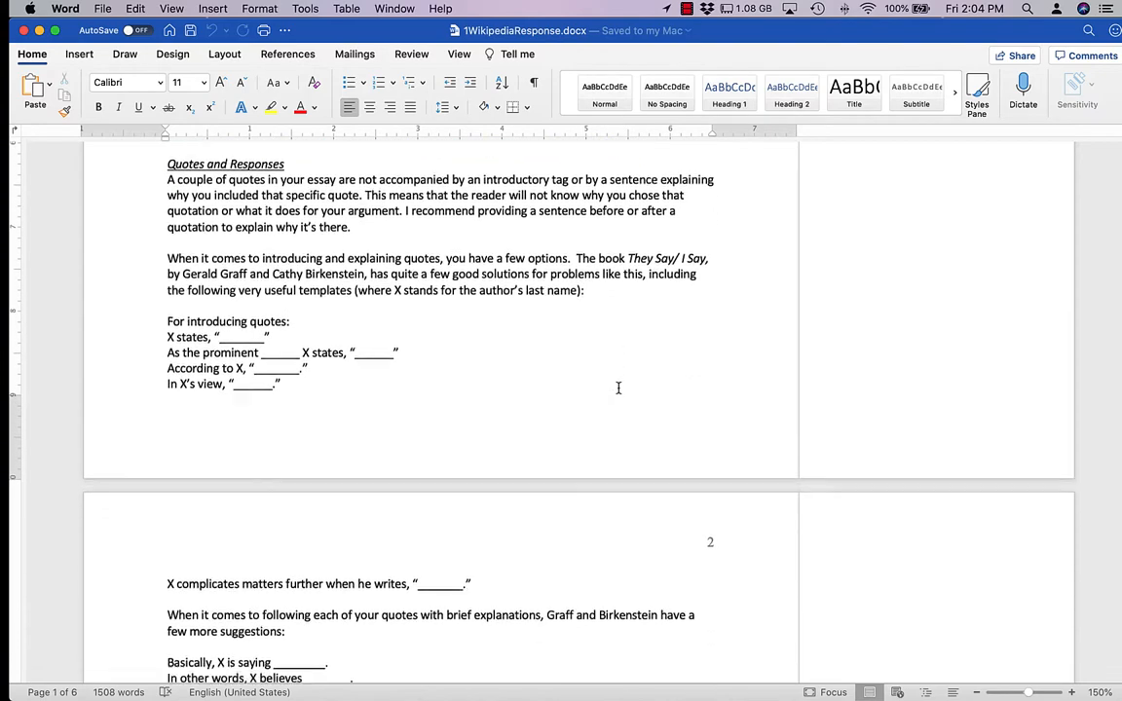
scroll("down", 3)
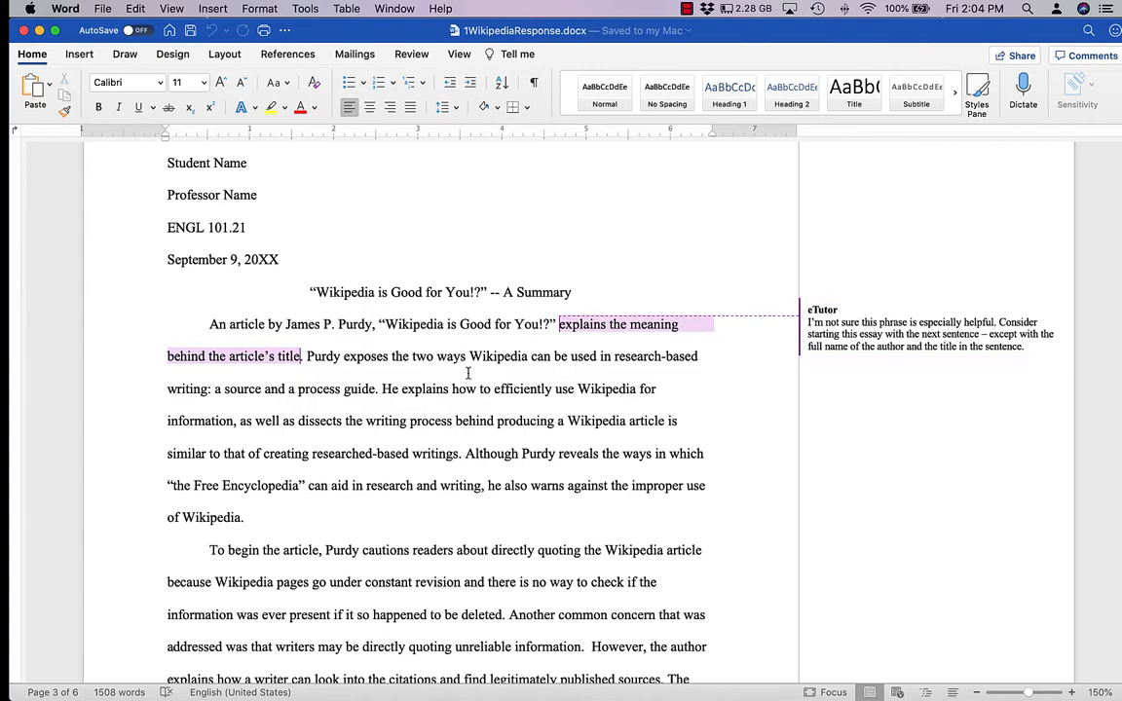
Step: Scroll to page 3 where the essay's opening paragraph carries the first eTutor comment
scroll("down", 3)
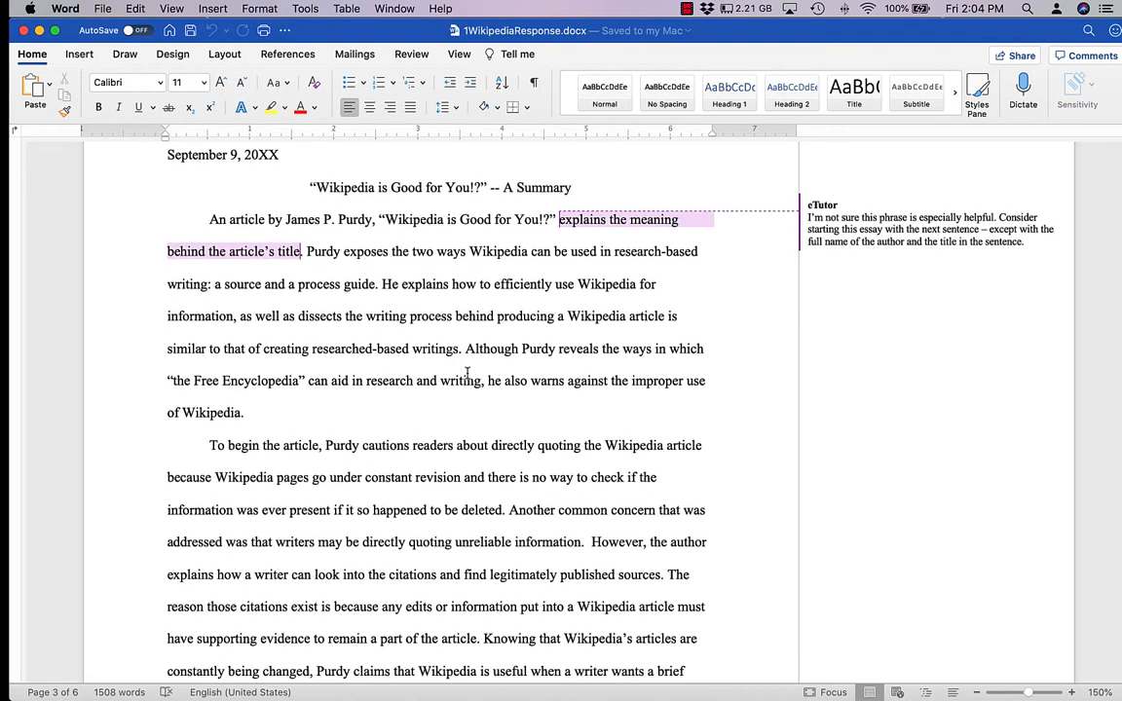
scroll("down", 3)
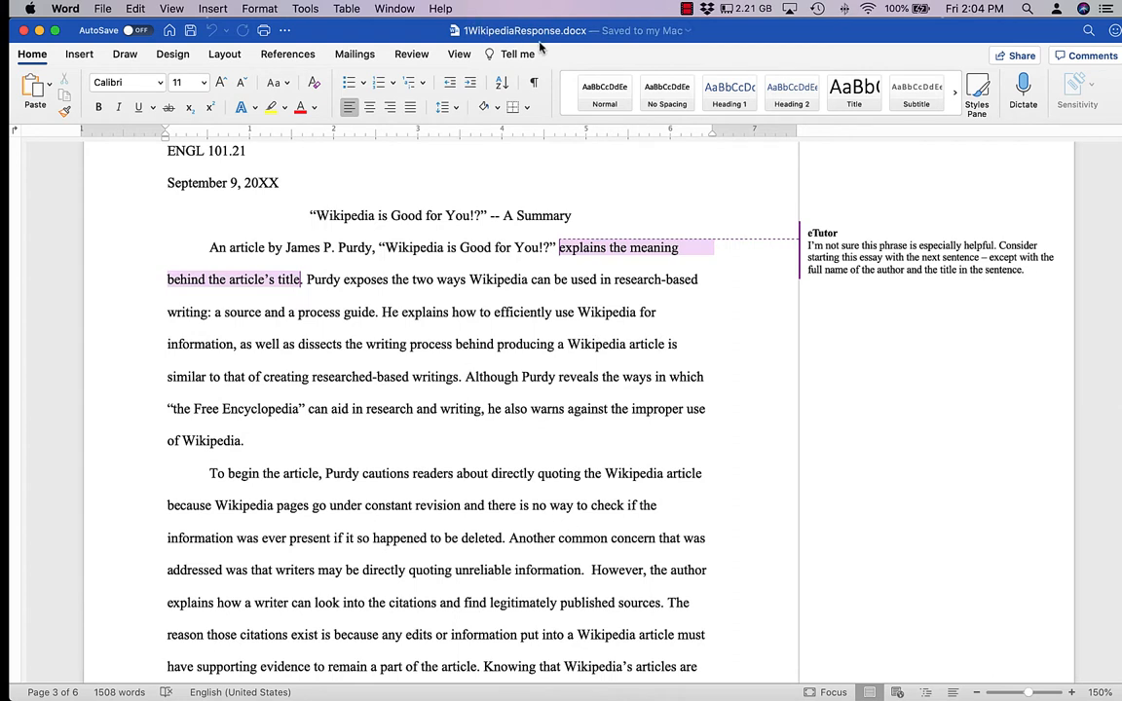
Step: Switch to the Review tools and set markup display to All Markup
left_click(411, 54)
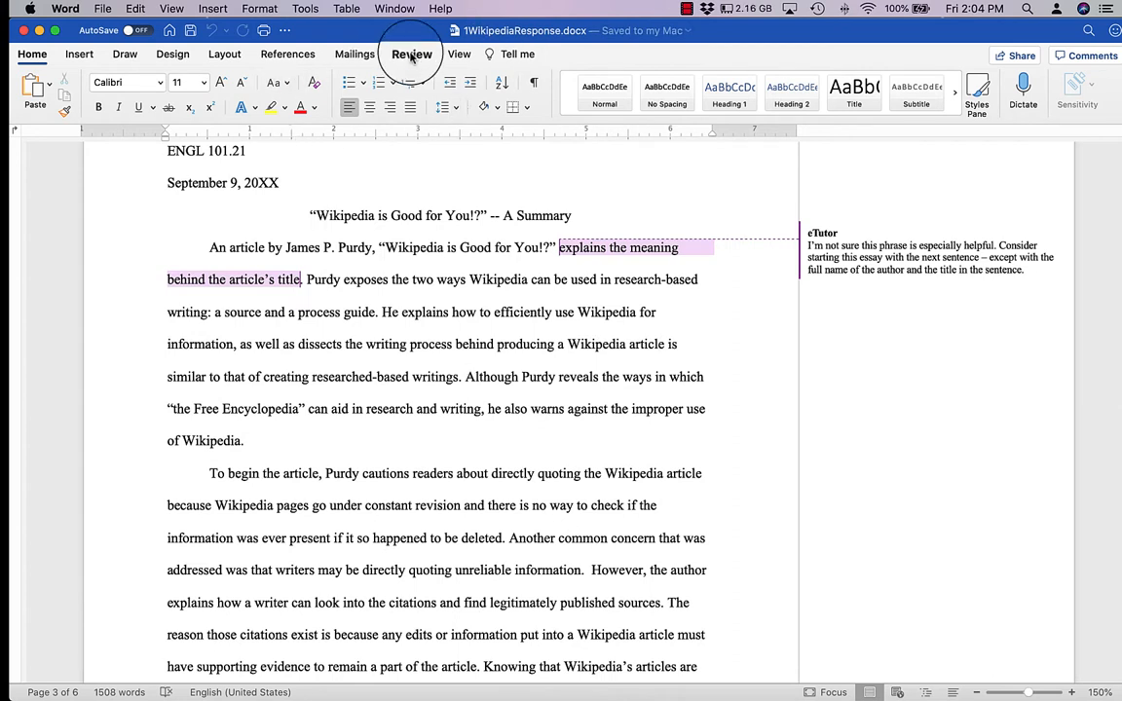
left_click(411, 55)
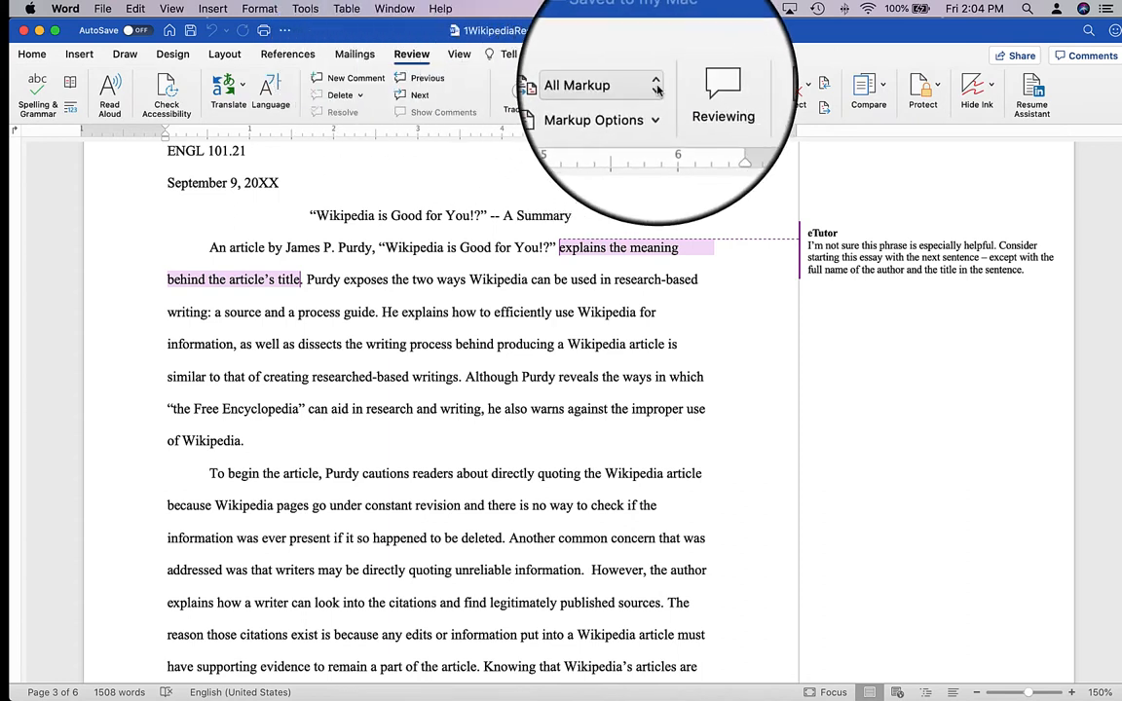
left_click(600, 86)
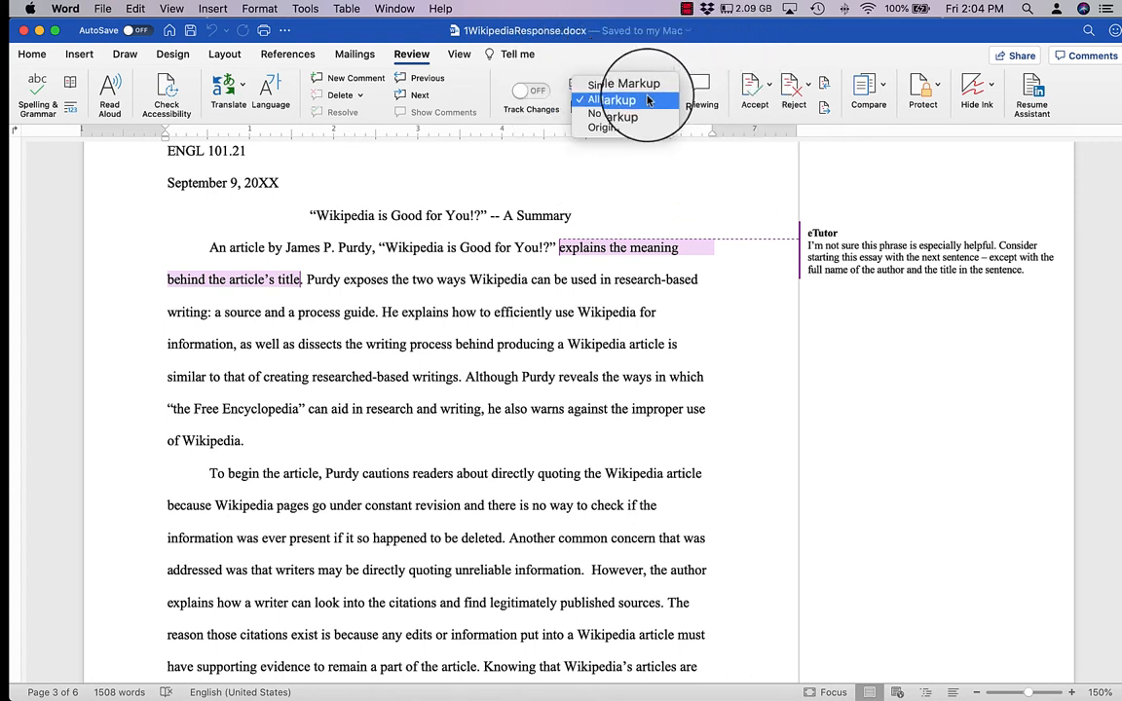
left_click(607, 99)
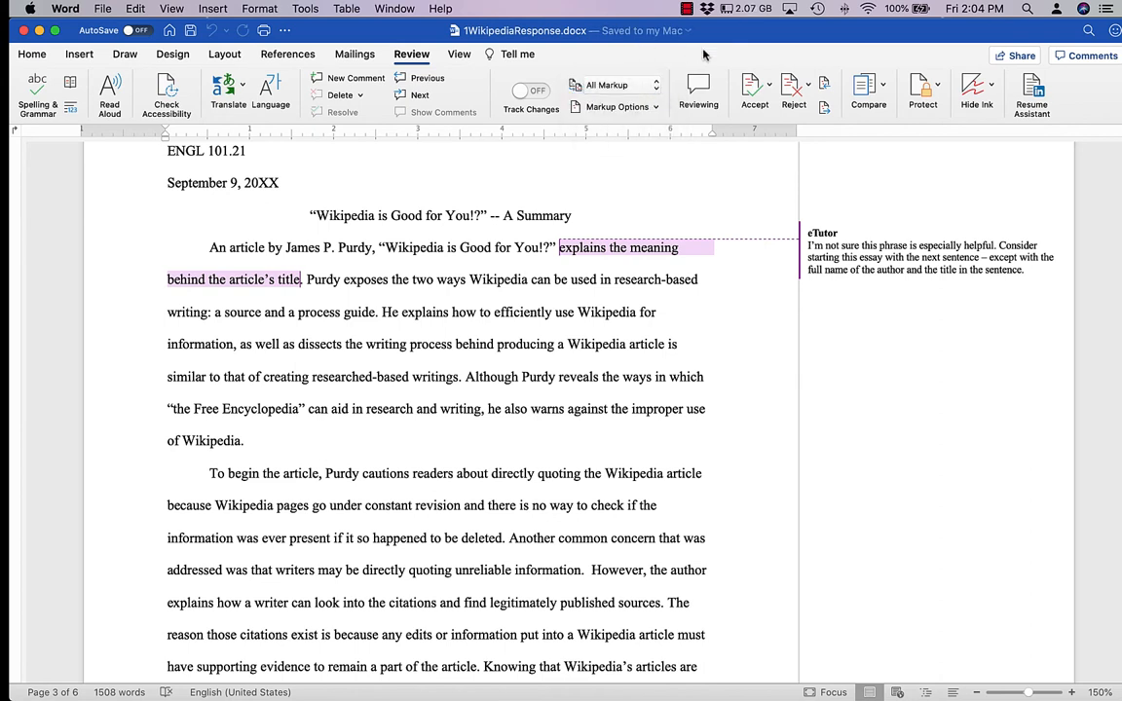
Step: Show the Reviewing Pane listing the five tutor comments and read the later margin comments
left_click(697, 87)
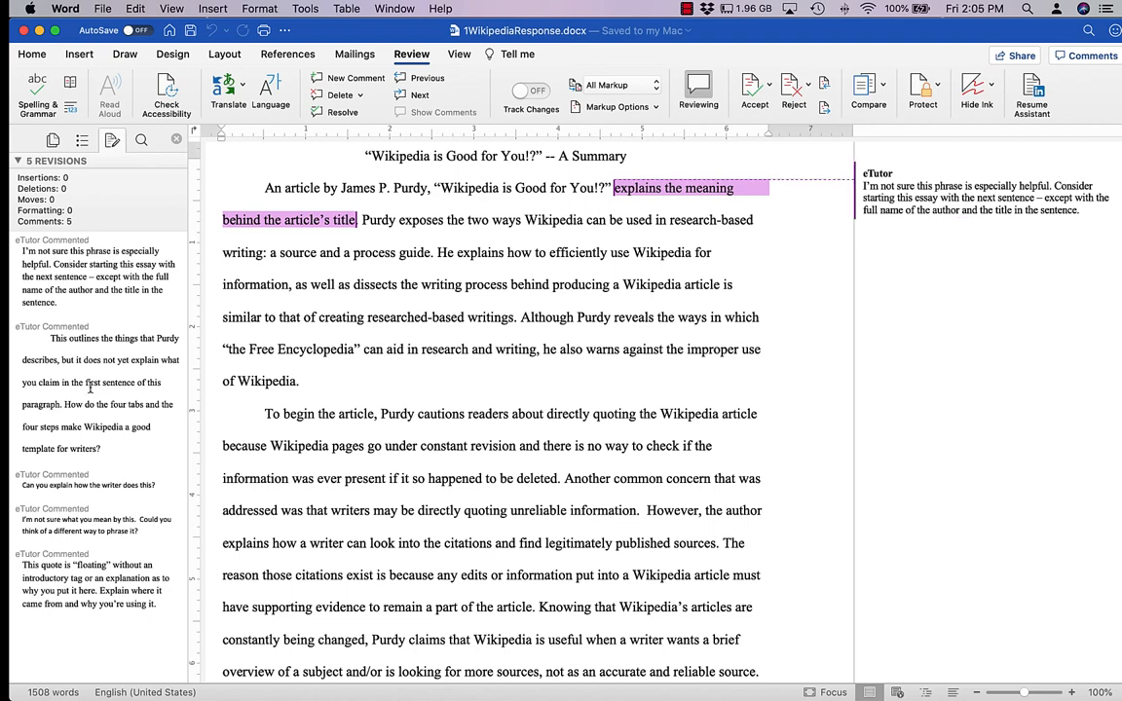
scroll("down", 3)
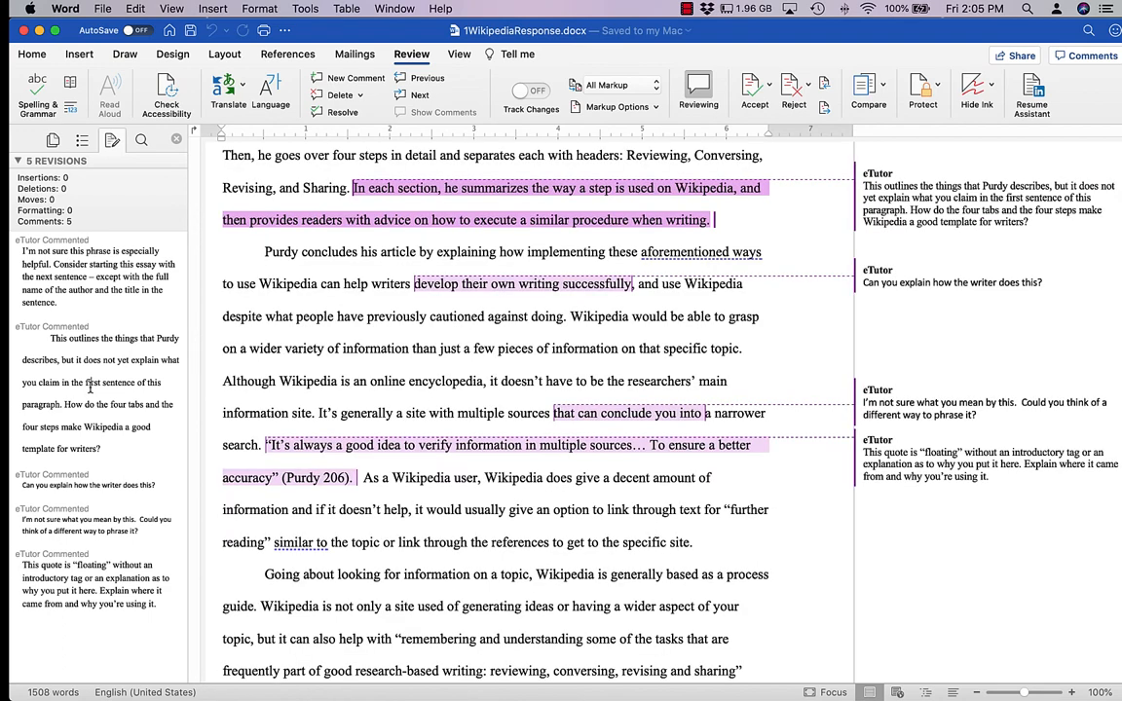